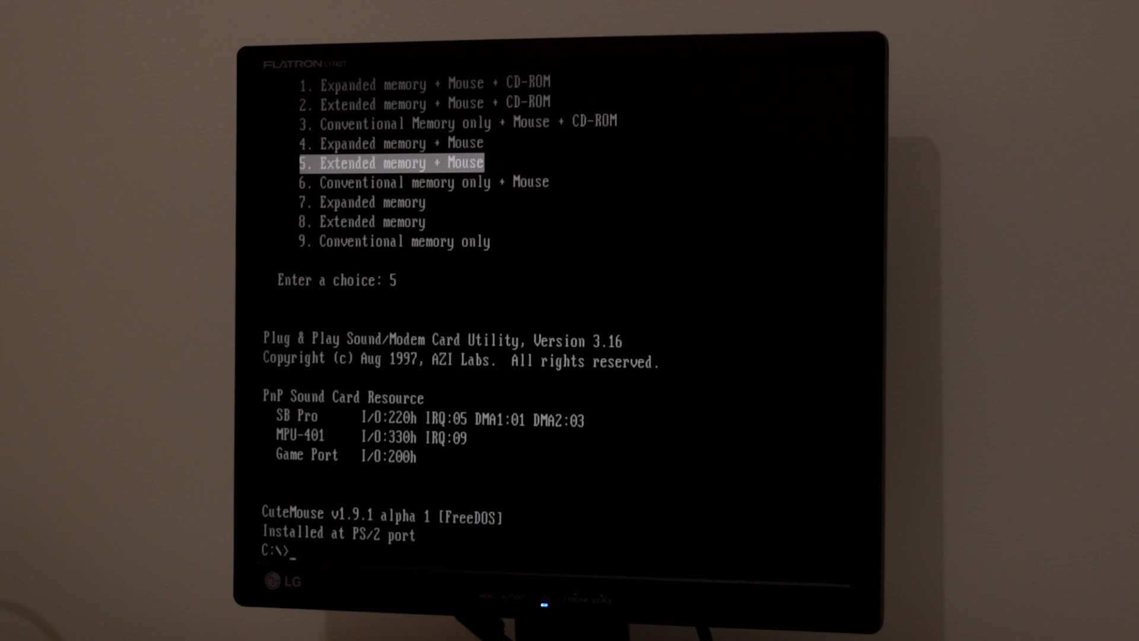
Open AUTOEXEC.BAT in MS-DOS Editor with 'edit autoexec.bat'
text(edit)
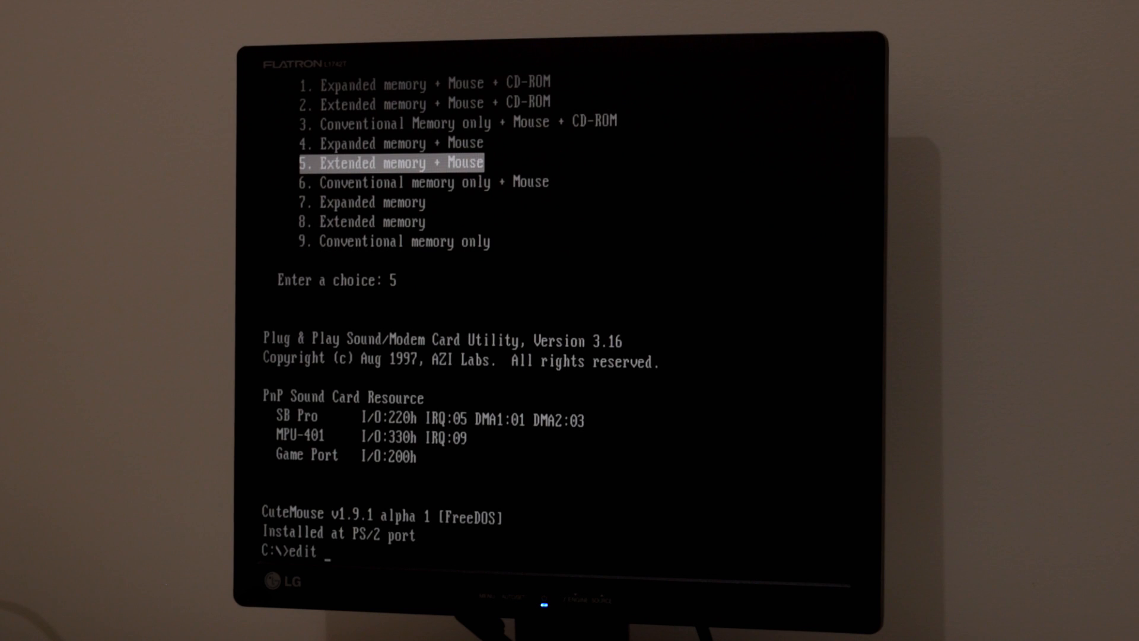
text(autoex)
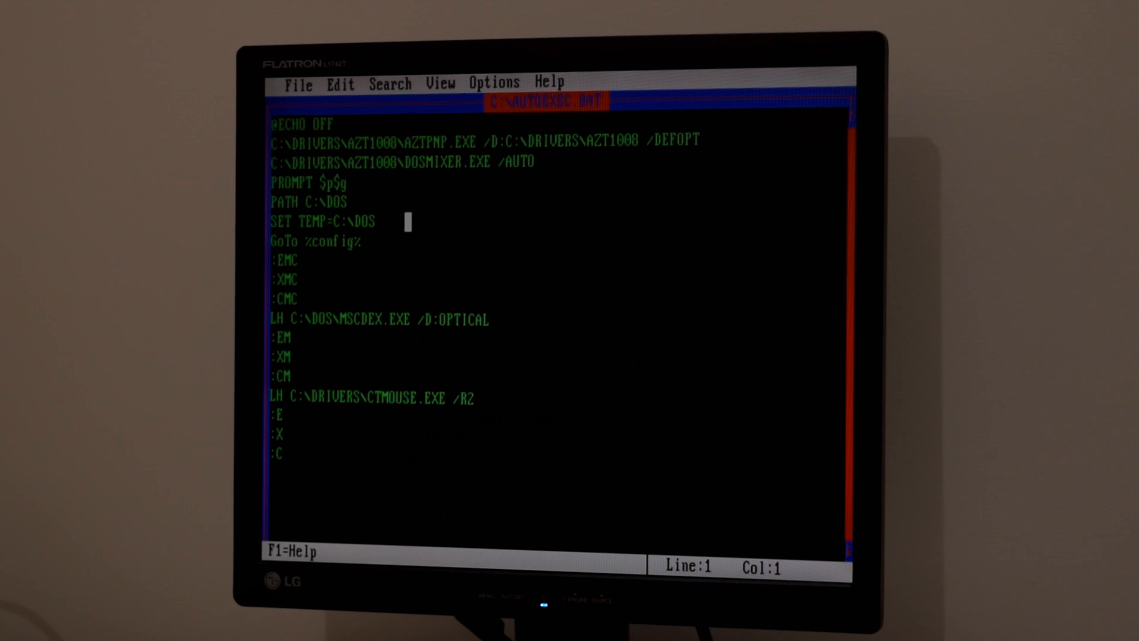
Review the AZTPNP and DOSMIXER lines in AUTOEXEC.BAT and exit to the C:\ prompt
double_click(441, 141)
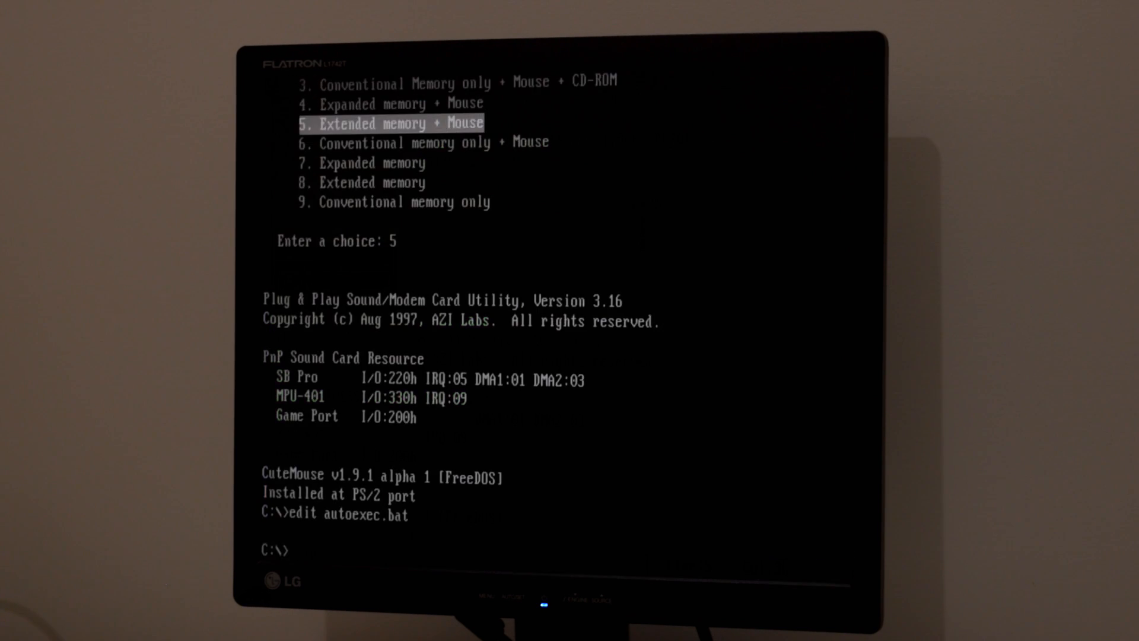
Change into the DRIVERS\AZT1008 folder and open DOSMIXER.CFG in the editor
text(cd drive)
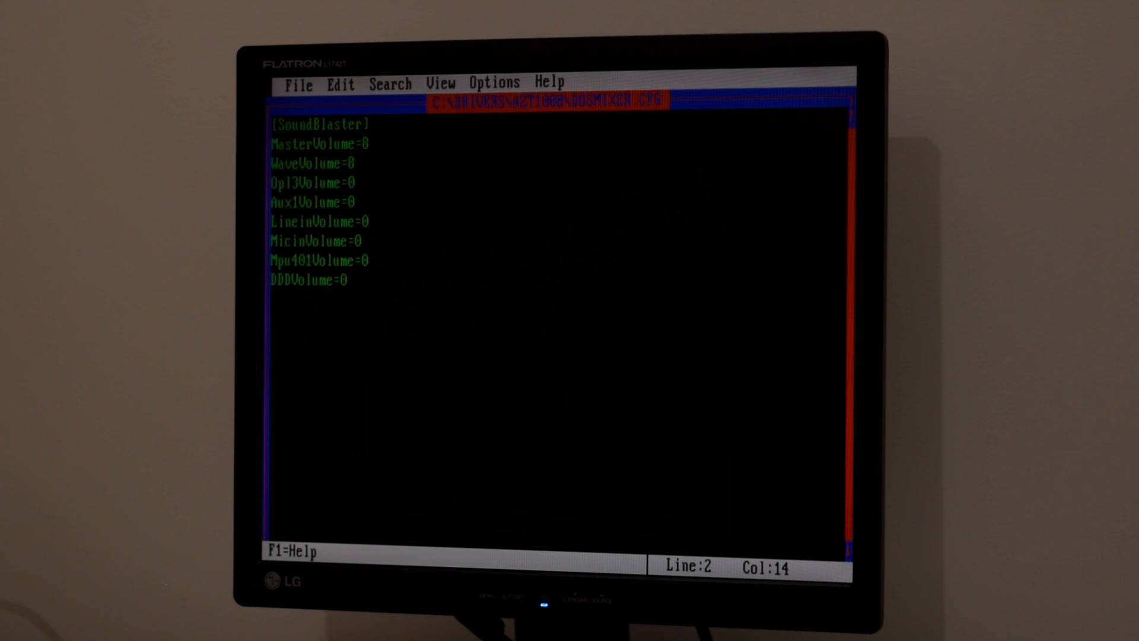
Set Opl3Volume to 8 in DOSMIXER.CFG
key(Down)
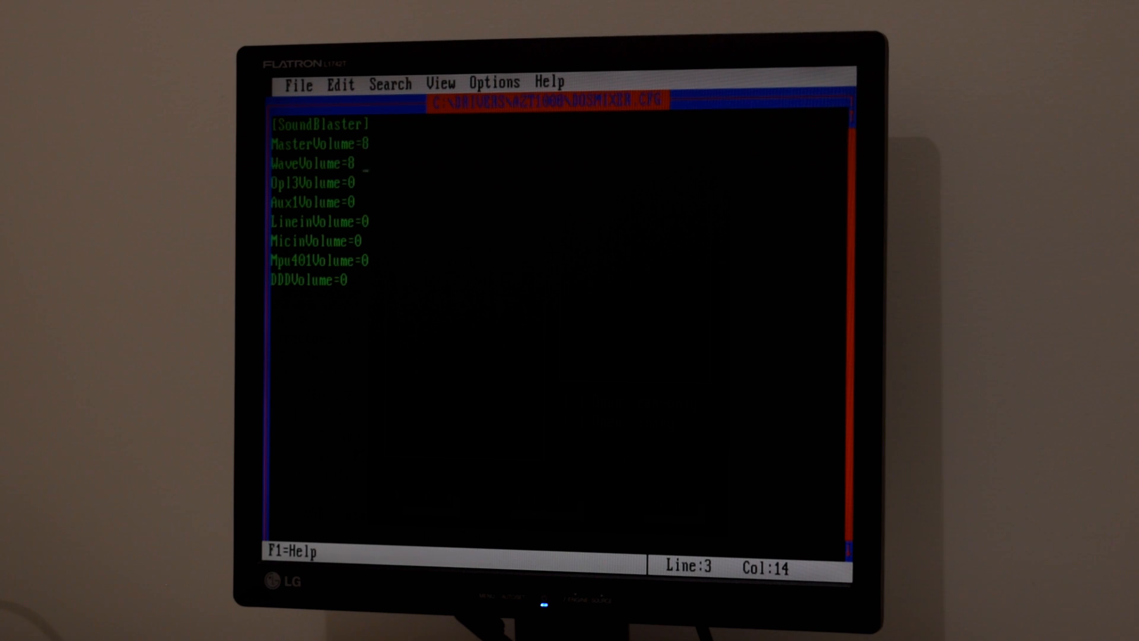
key(Down)
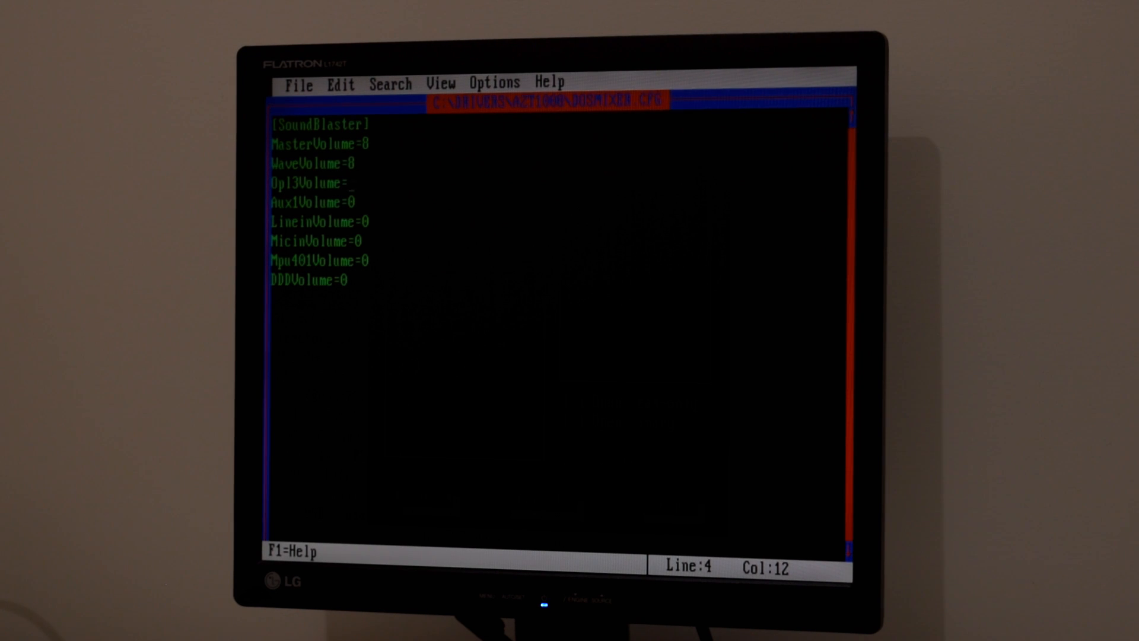
text(8)
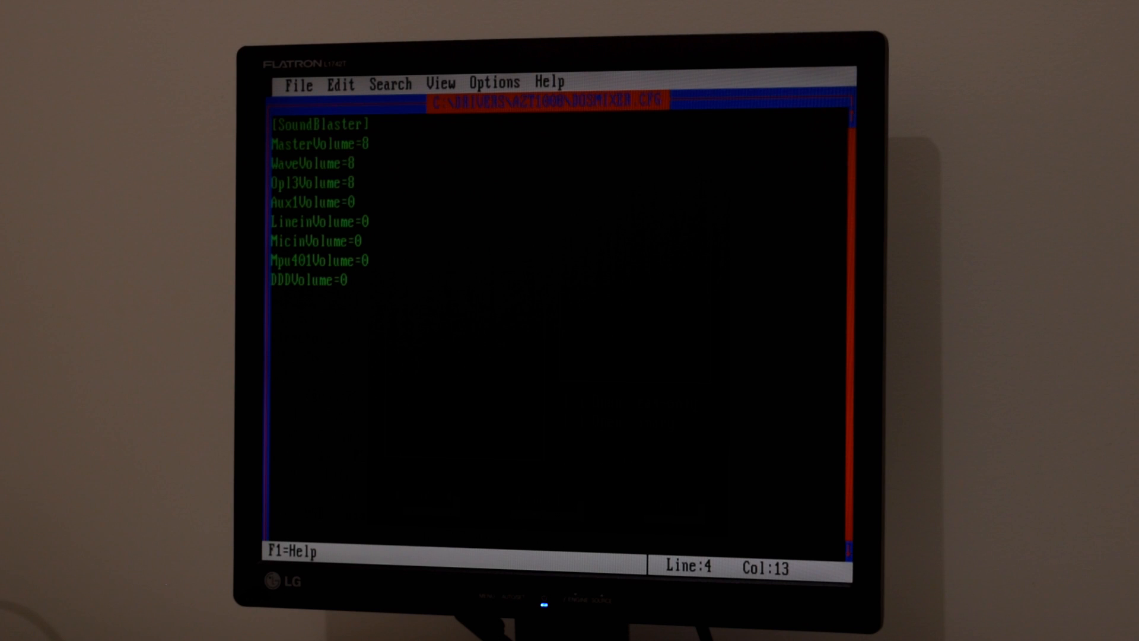
key(Left)
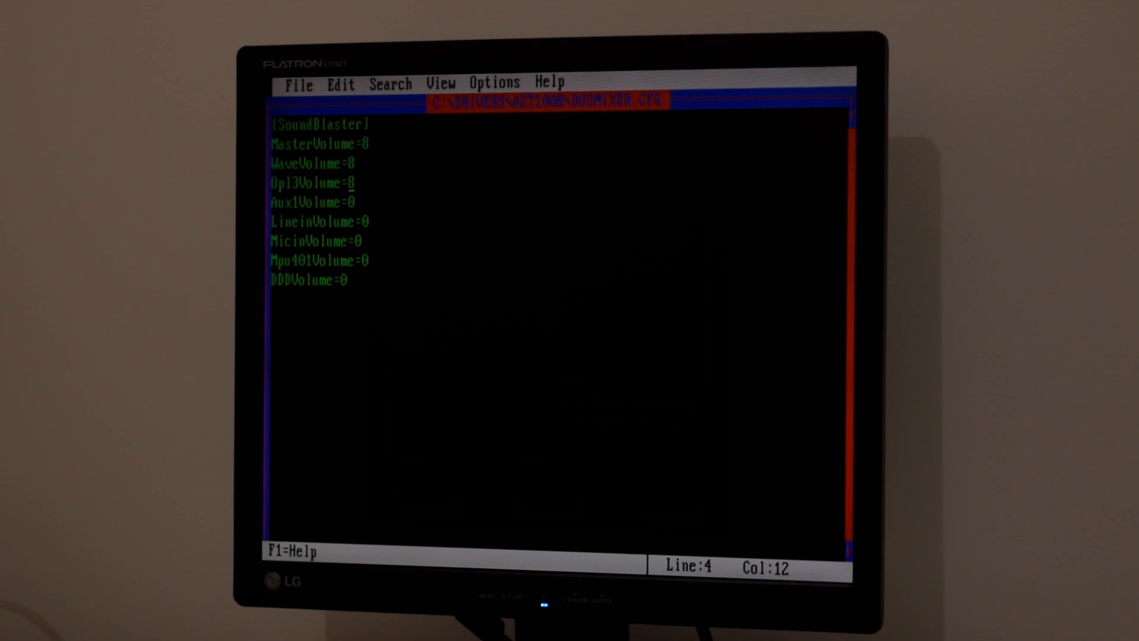
key(up)
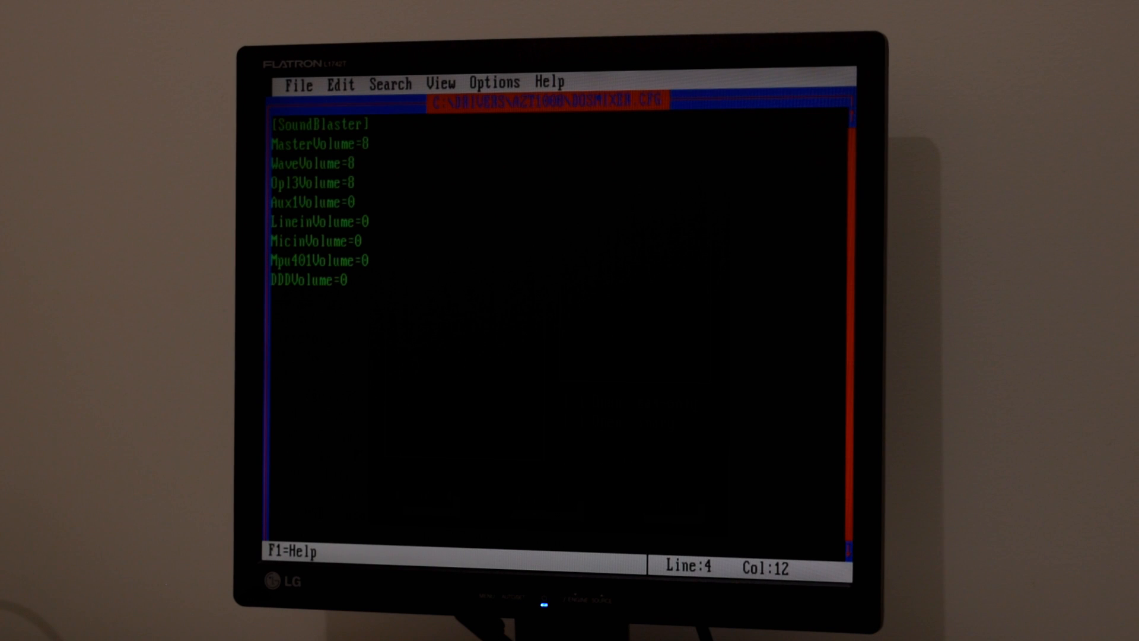
Review the LineinVolume, MicinVolume, Mpu401Volume and DDDVolume lines, then exit the editor
key(Down)
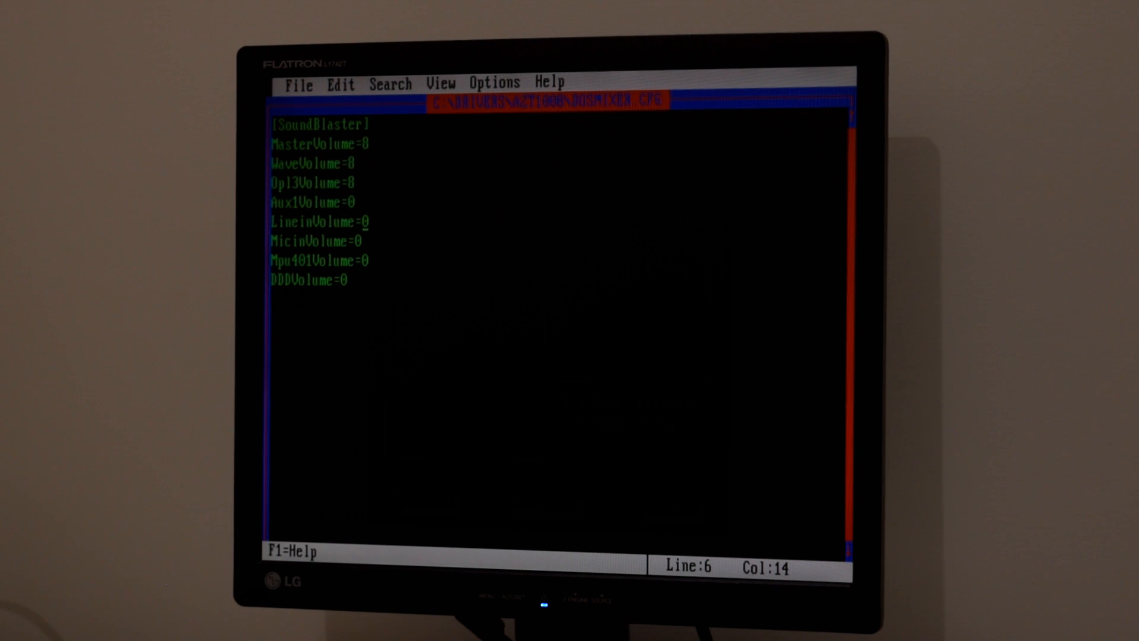
key(Down)
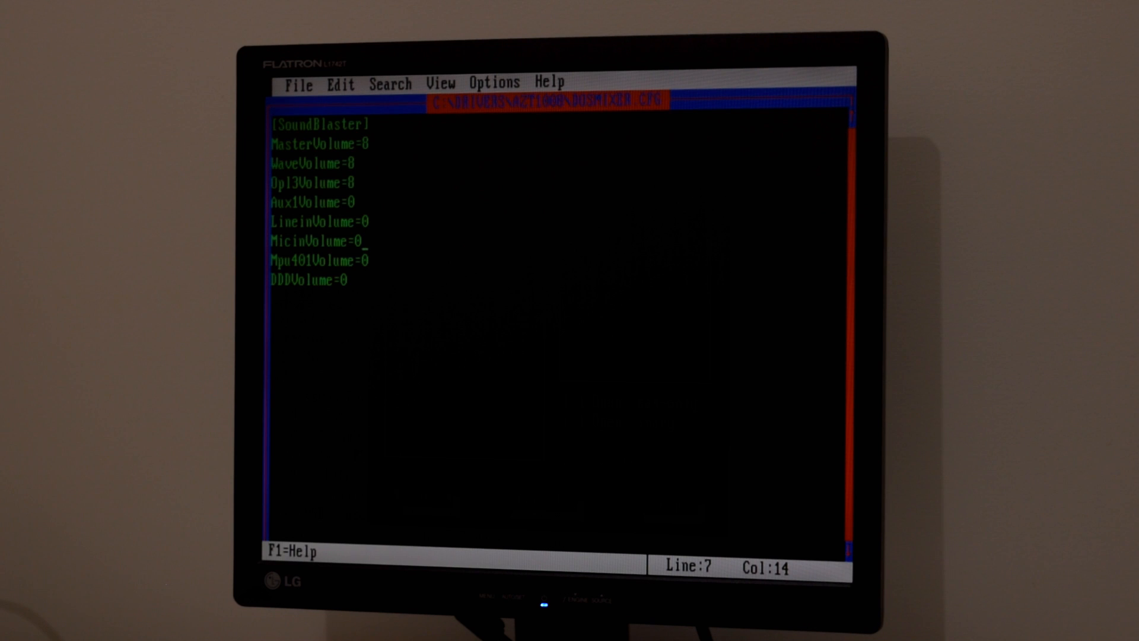
key(Down)
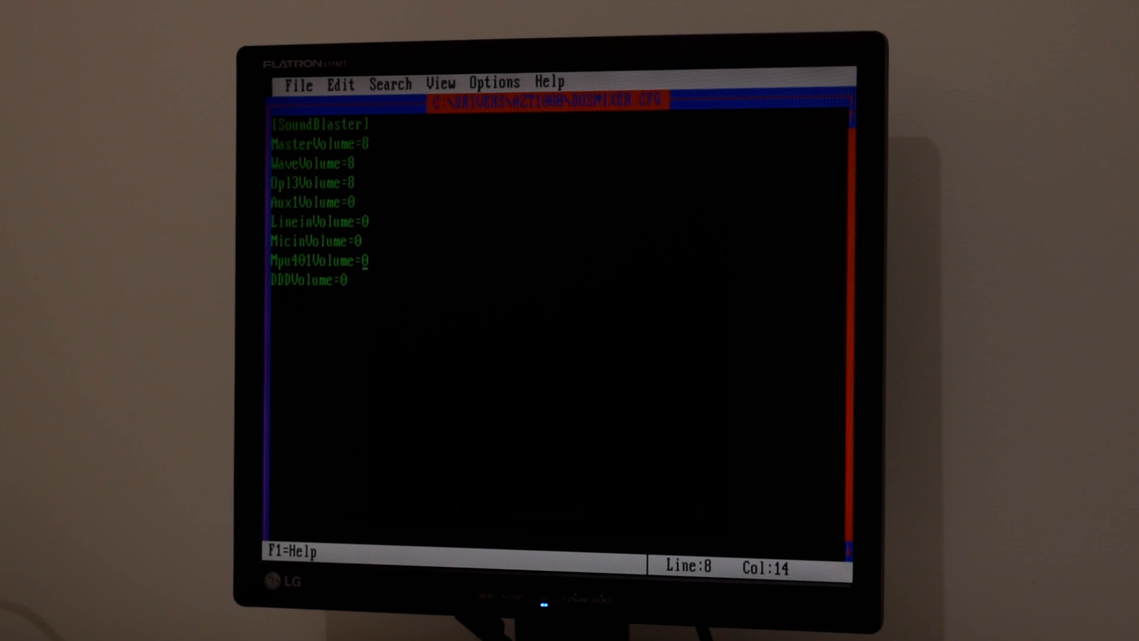
key(Down)
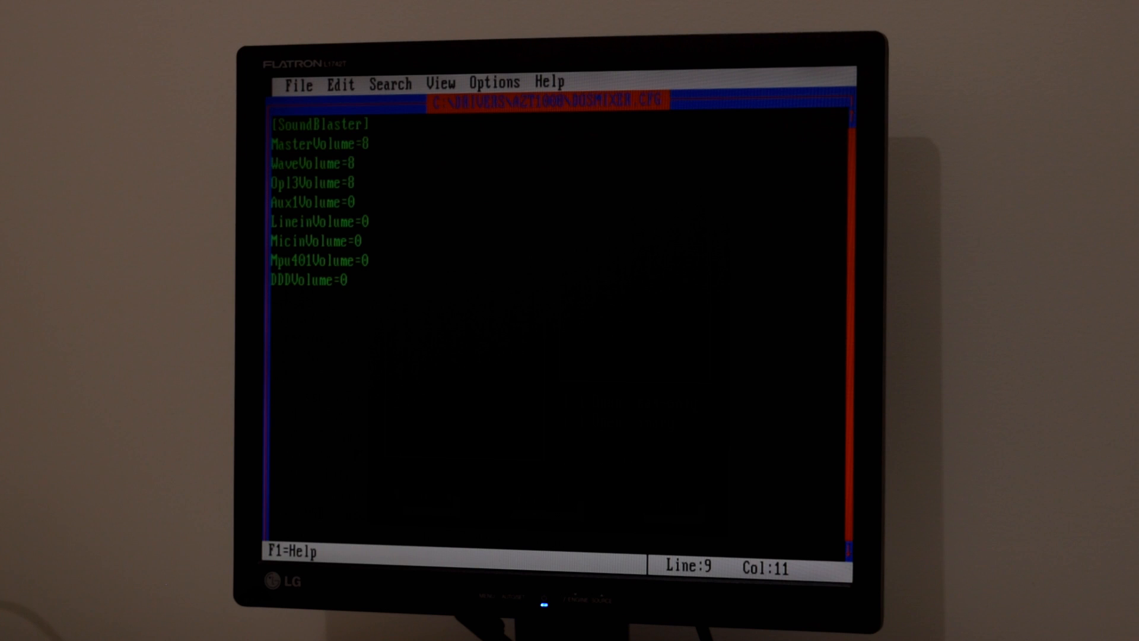
click(298, 82)
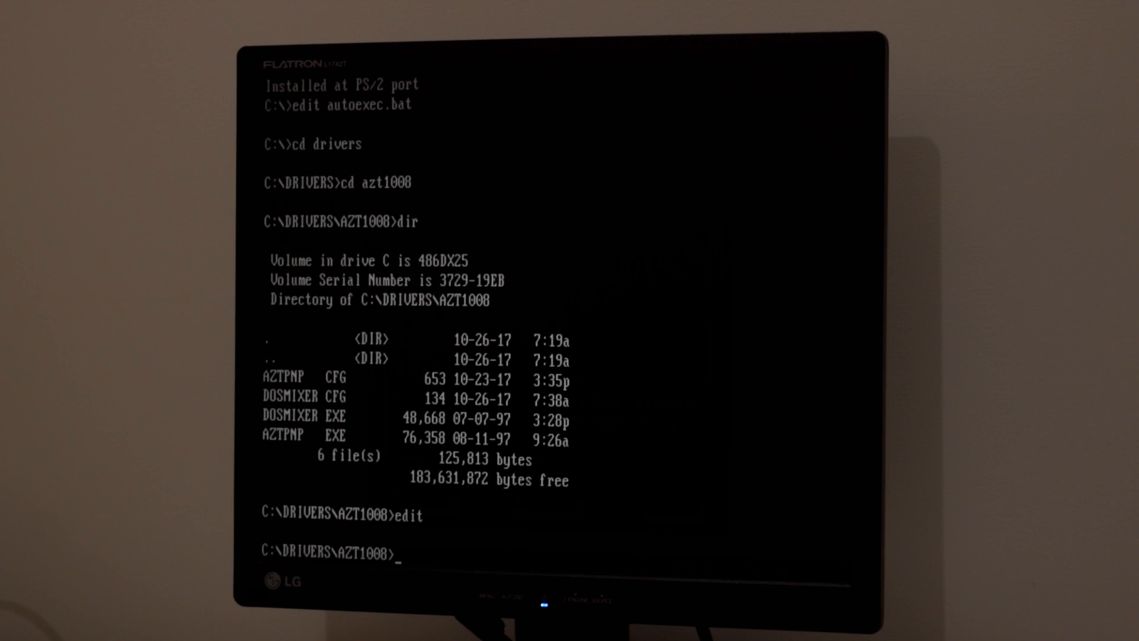
Run dosmixer, pick volume entries 1 and 2, save on exit, and list the directory
text(dosmixer)
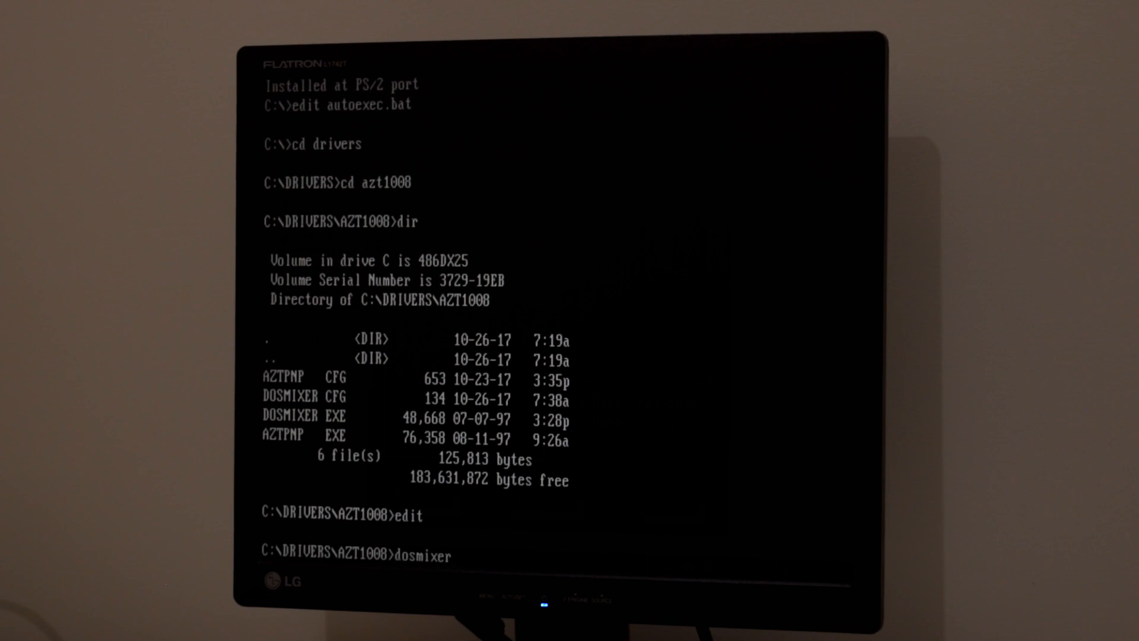
key(Enter)
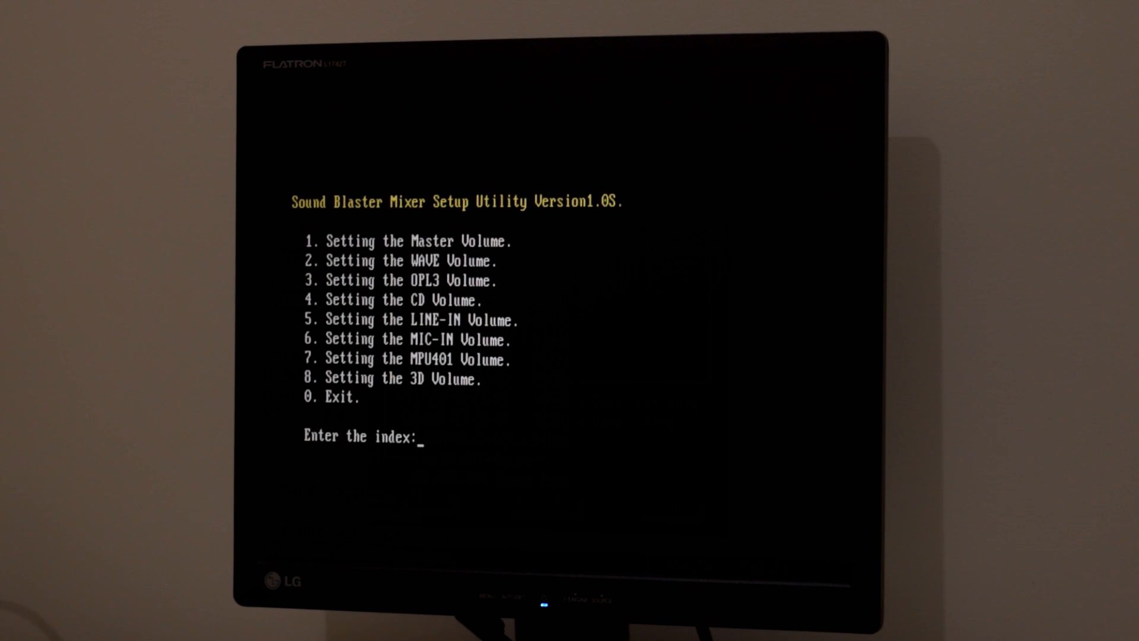
text(1)
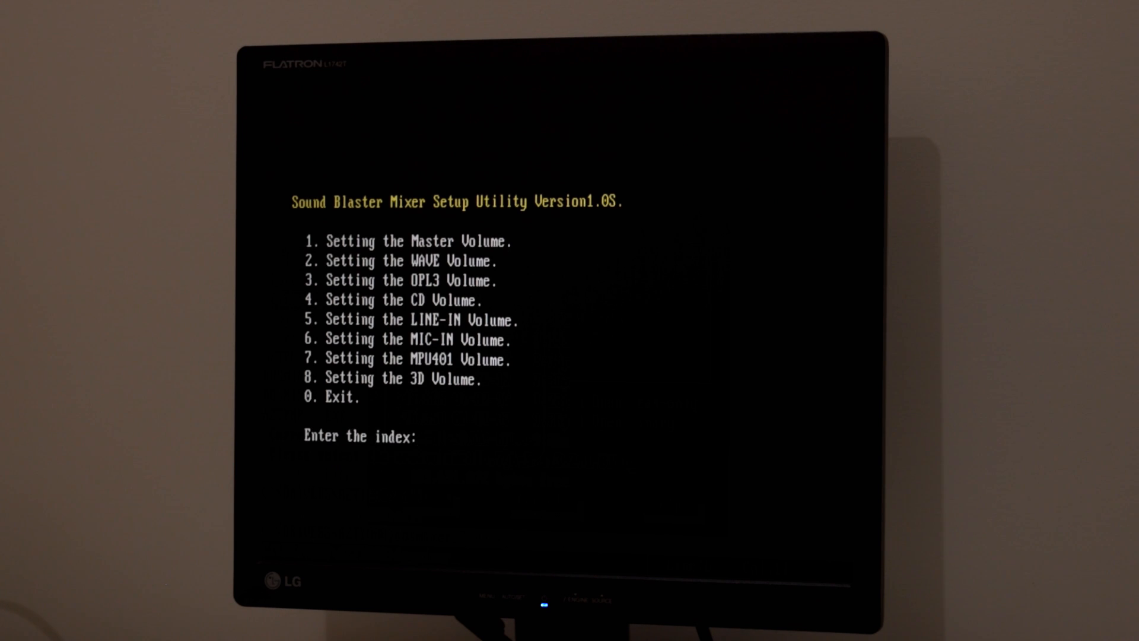
text(2)
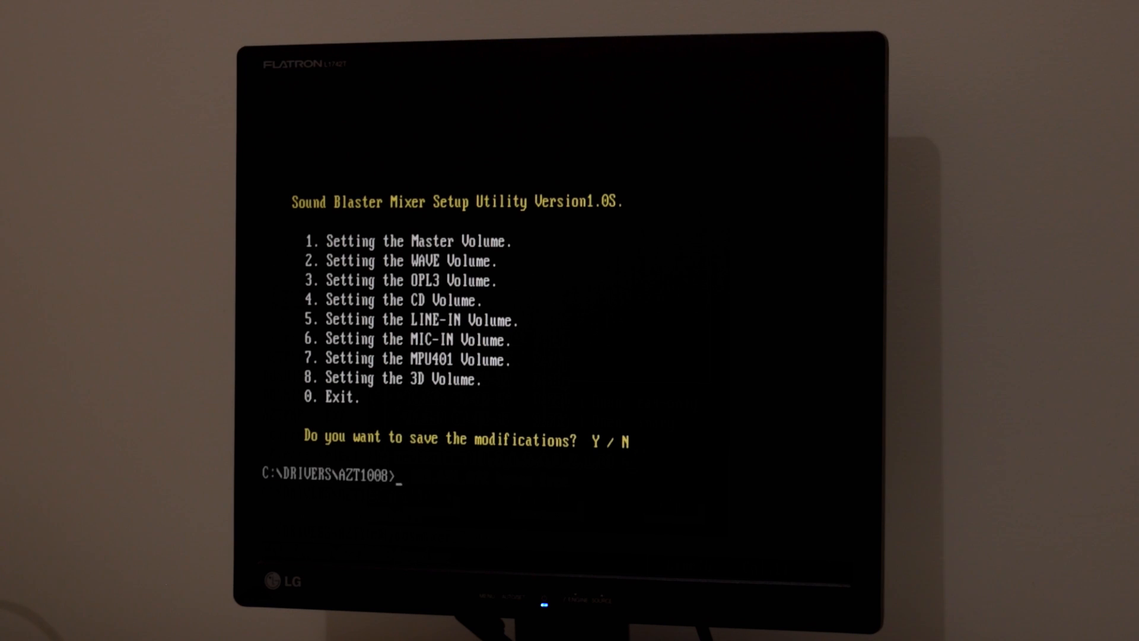
text(dir)
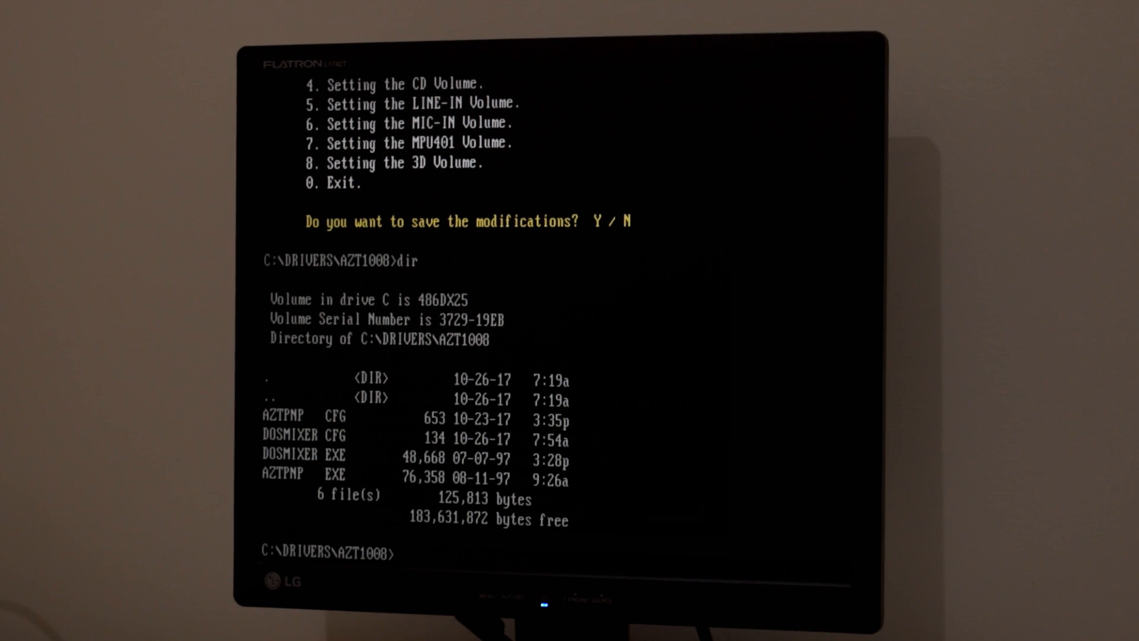
Page through the 'aztpnp /?' options help and open AZTPNP.CFG in the editor
text(aztpn)
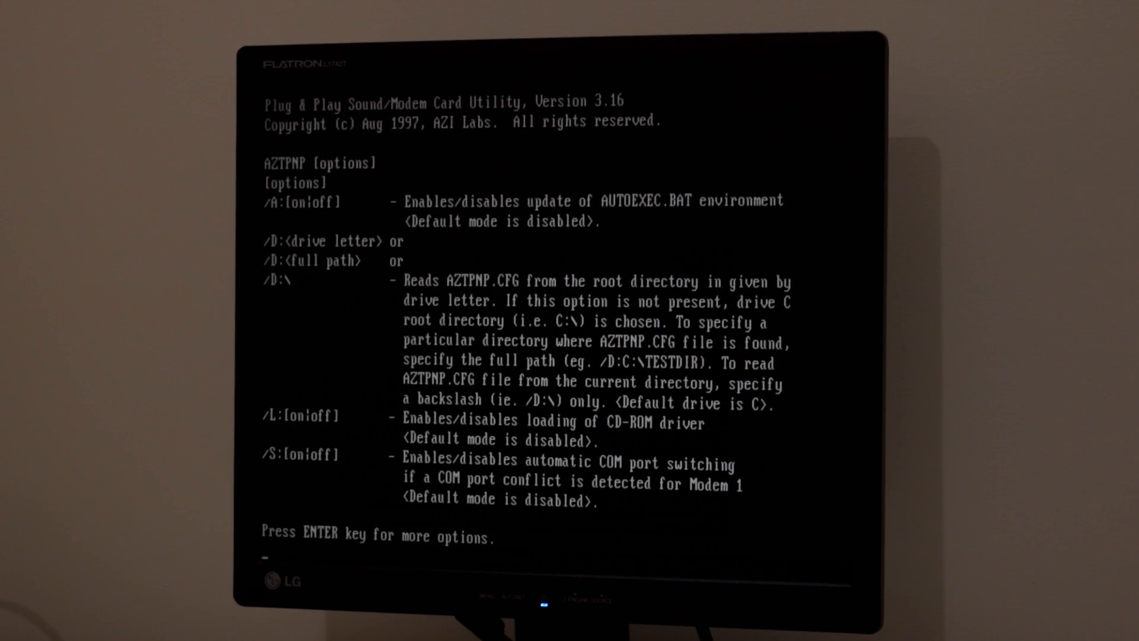
key(enter)
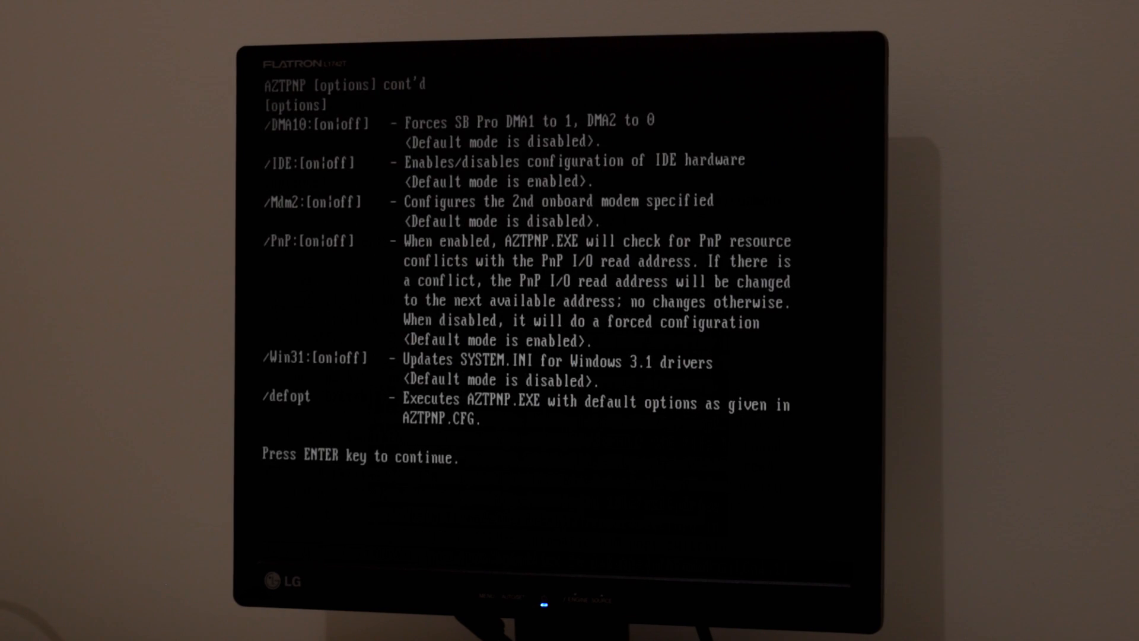
key(enter)
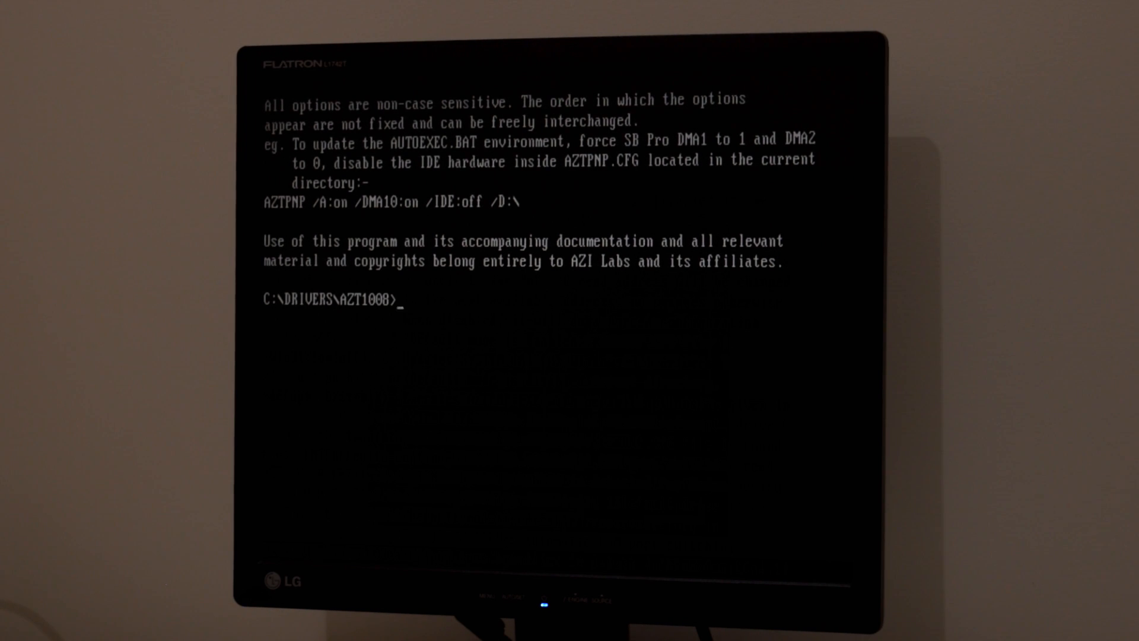
text(edit)
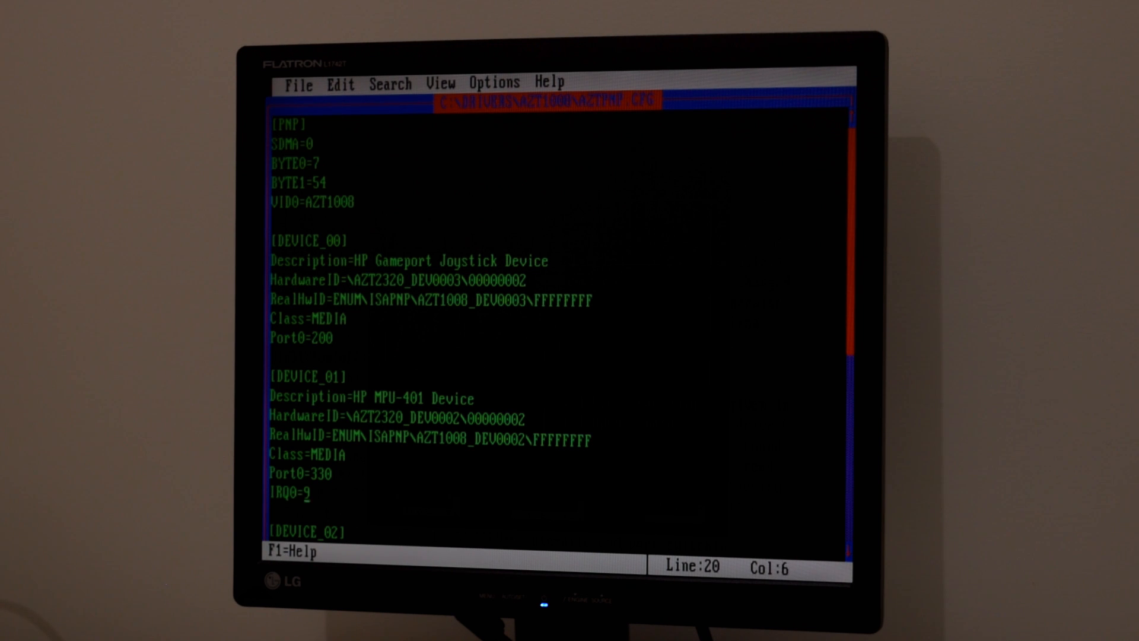
Browse the AZTPNP.CFG device resource entries, exit, and list the directory
key(Up)
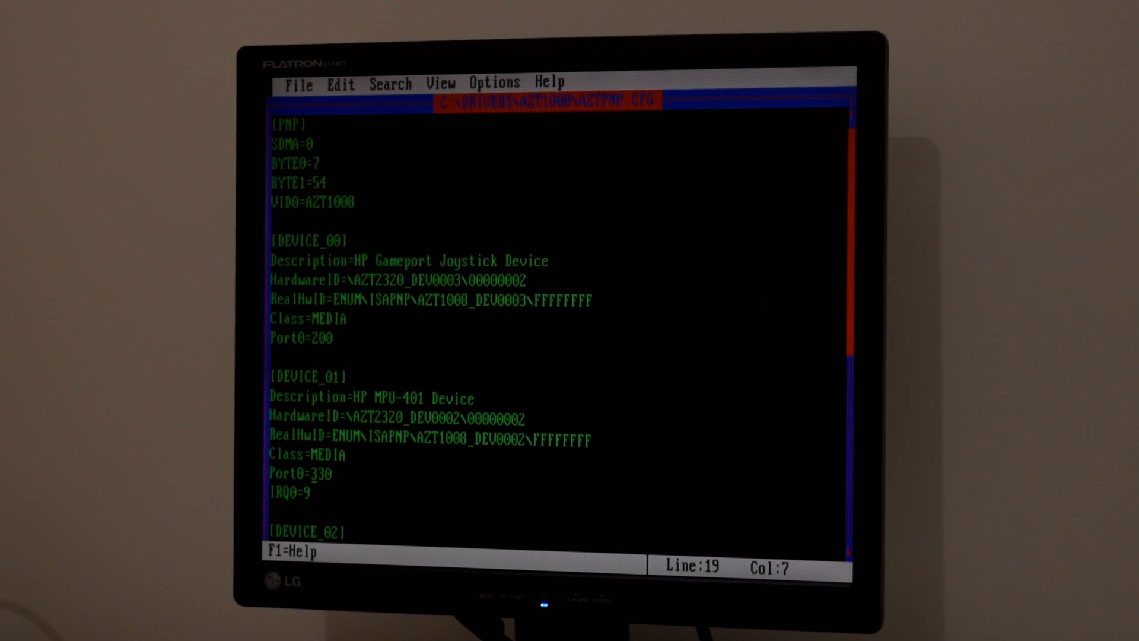
scroll(down, 3)
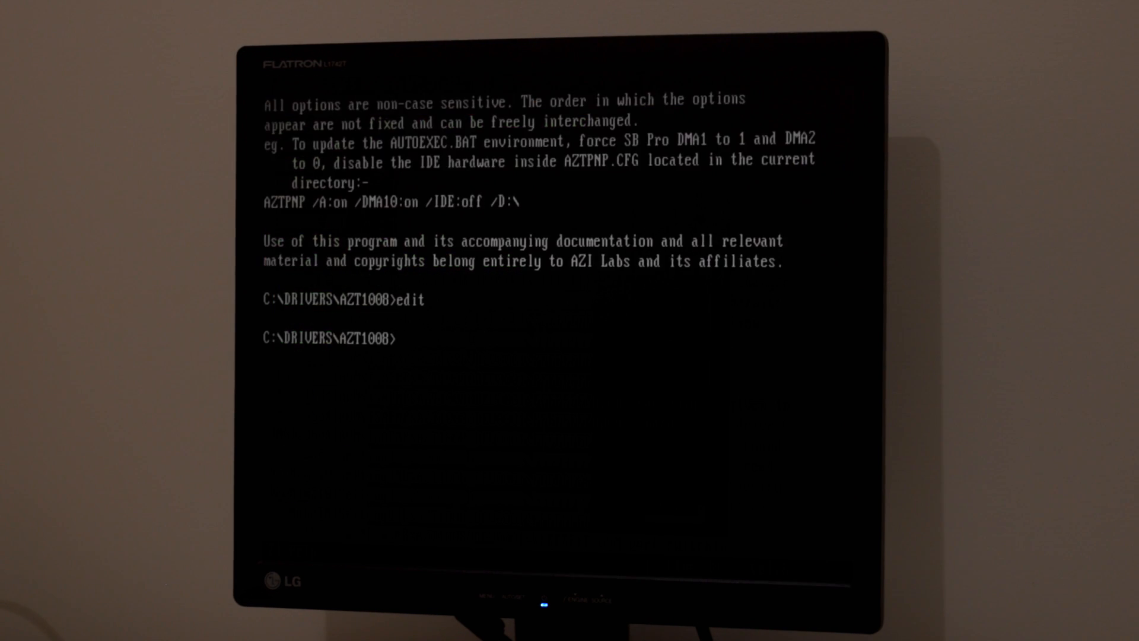
text(dir)
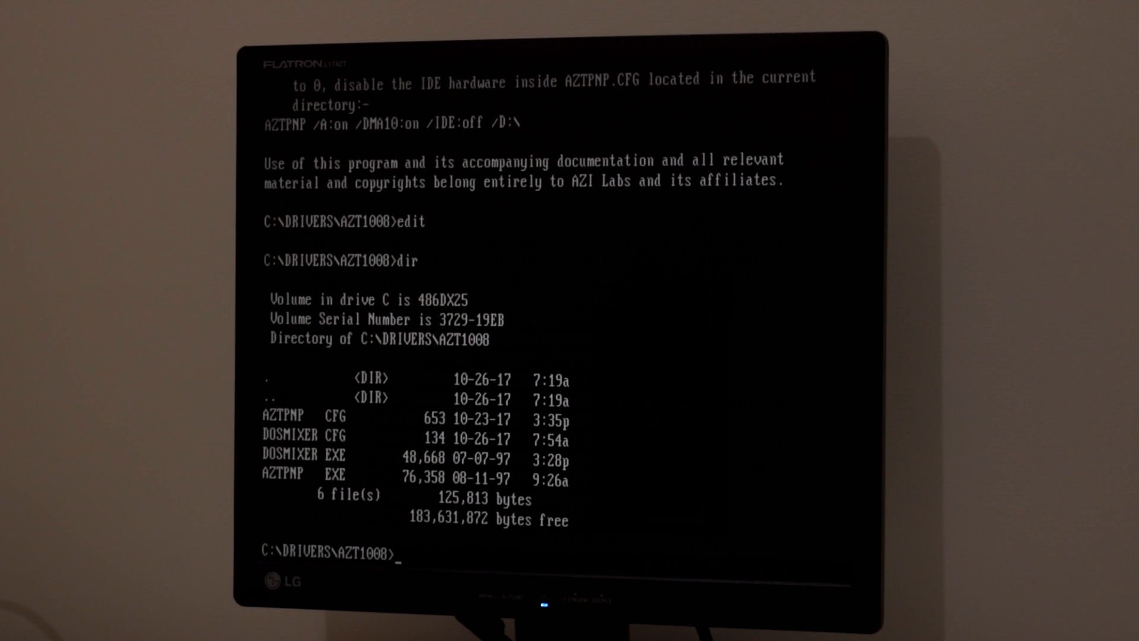